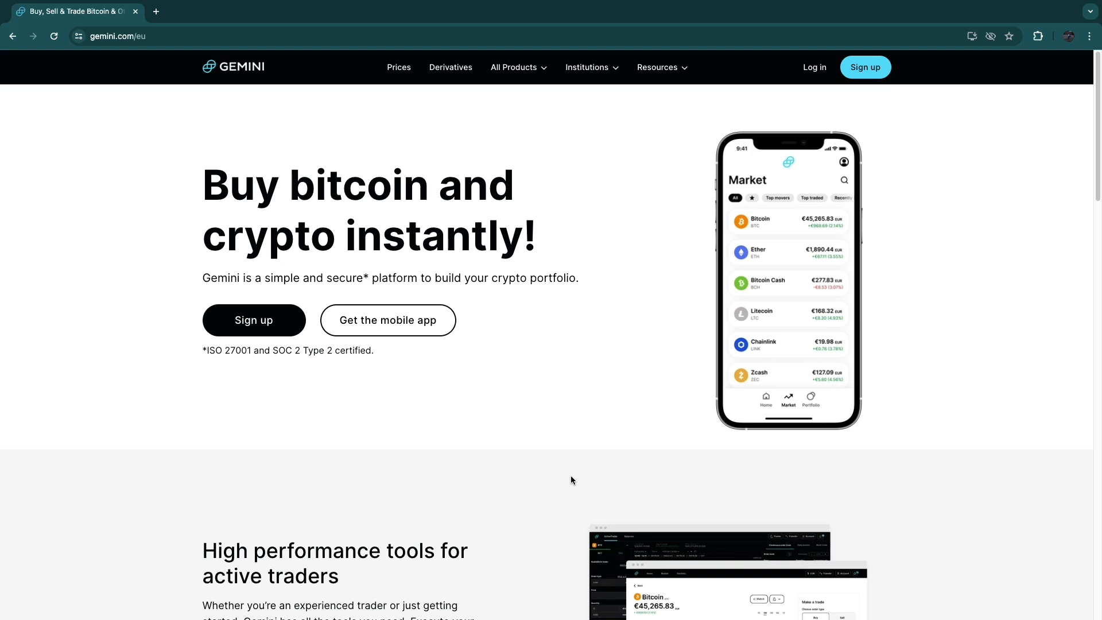
pyautogui.moveTo(610, 490)
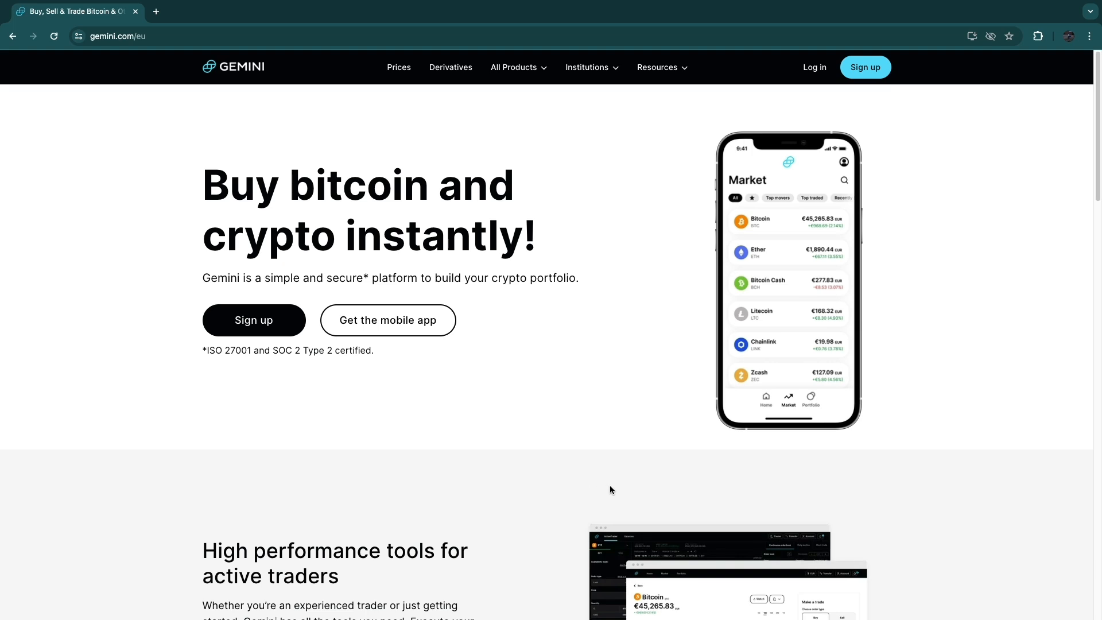
pyautogui.moveTo(448, 457)
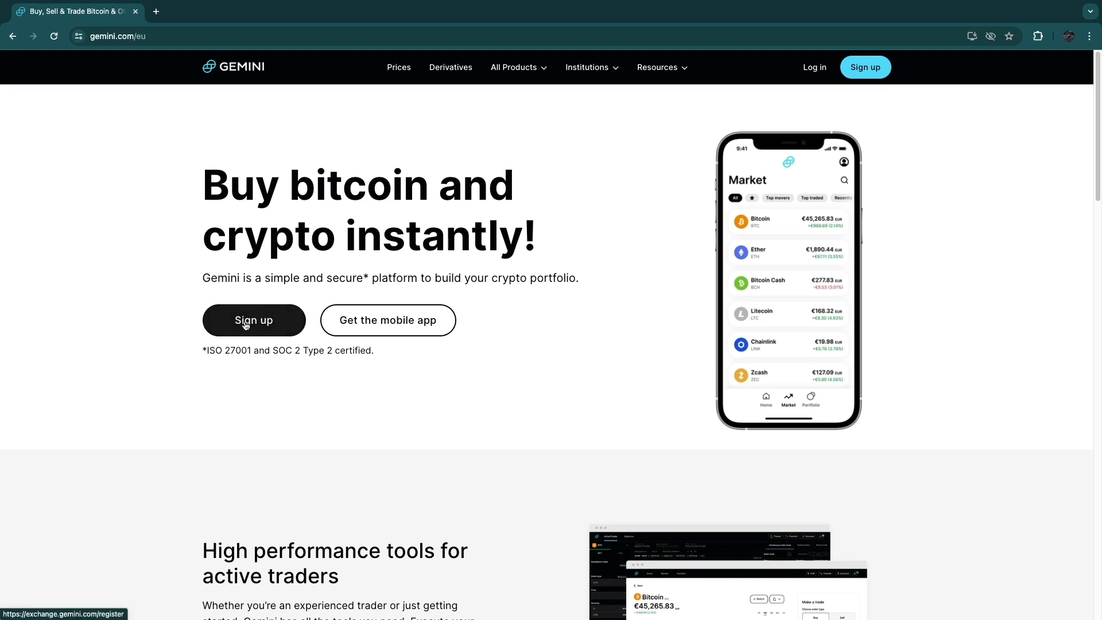
# - Start a new Gemini sign-up, reaching the Individual account registration form
pyautogui.click(253, 320)
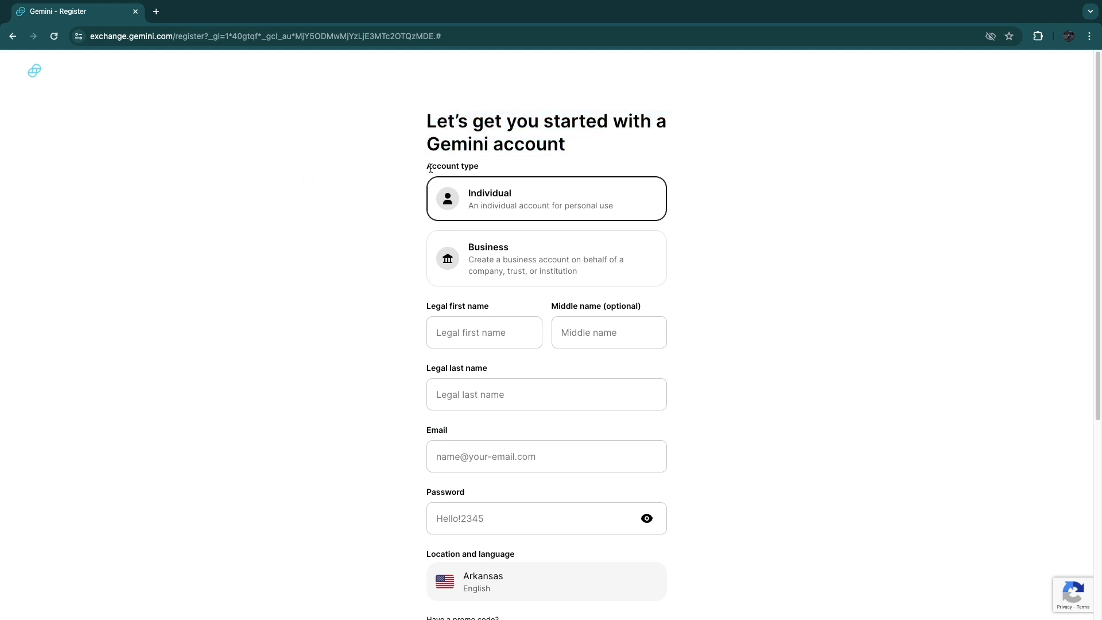
pyautogui.moveTo(470, 203)
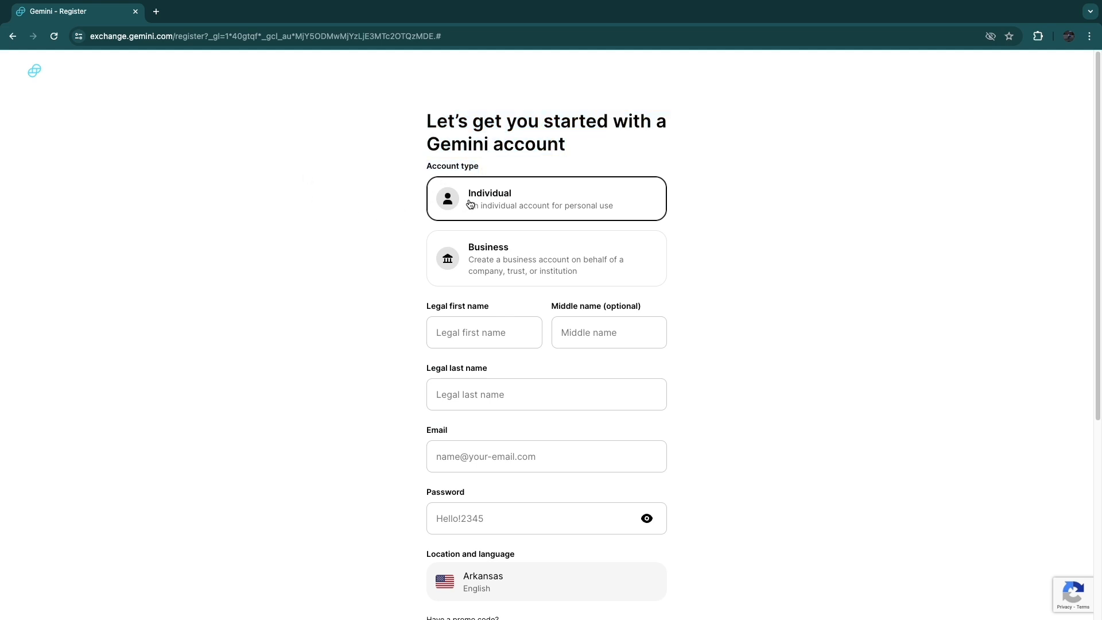
pyautogui.moveTo(500, 263)
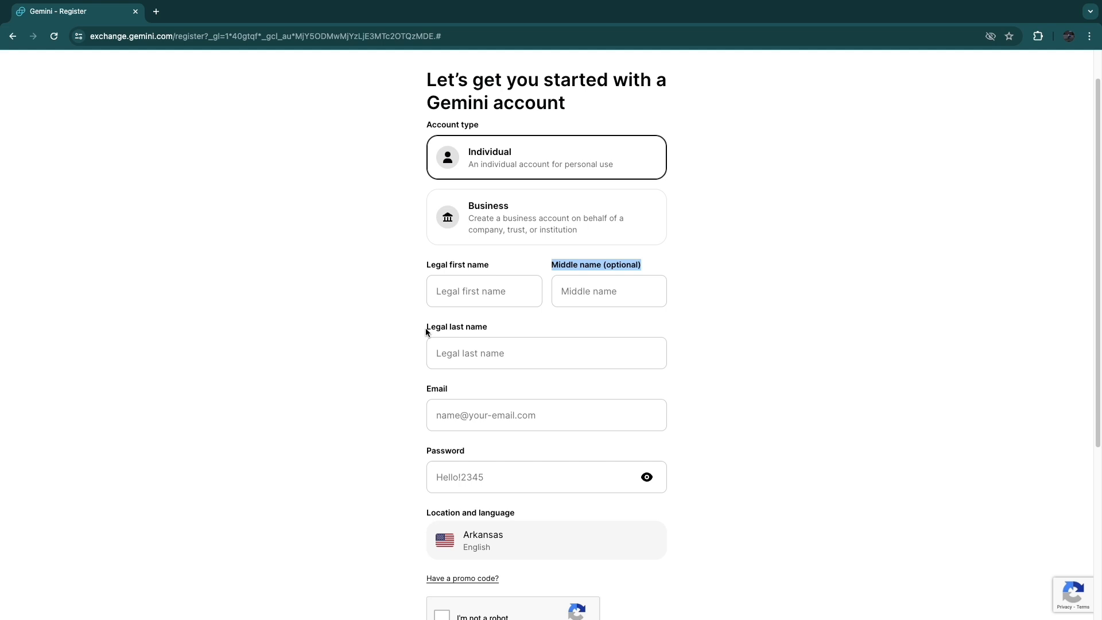
# - Scroll past Location and language and tick the 'I'm not a robot' checkbox
pyautogui.scroll(-3)
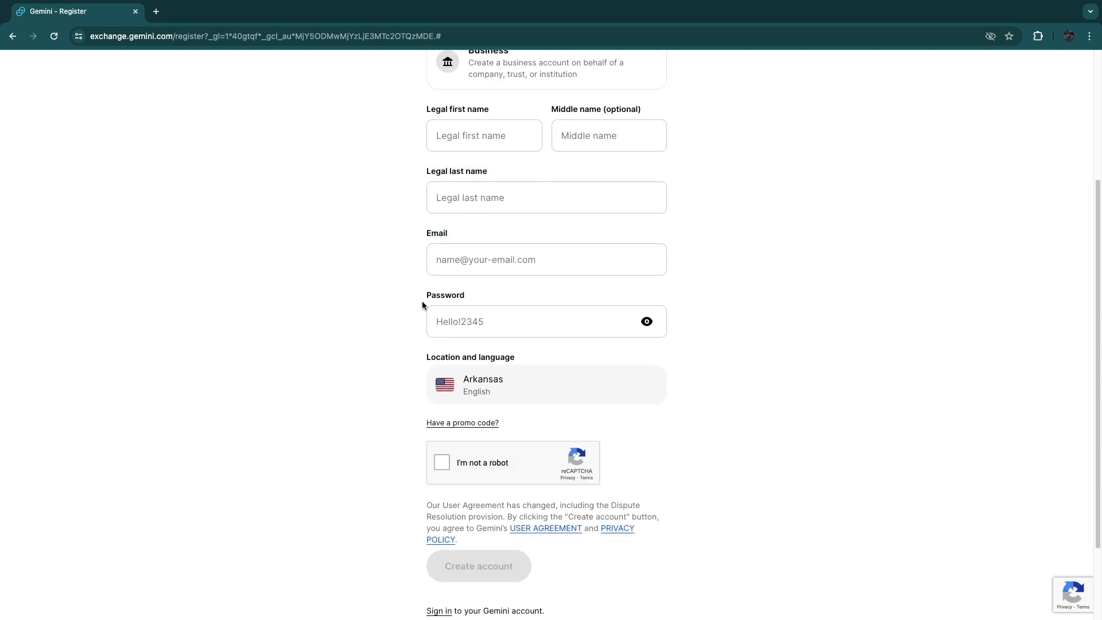
pyautogui.scroll(-3)
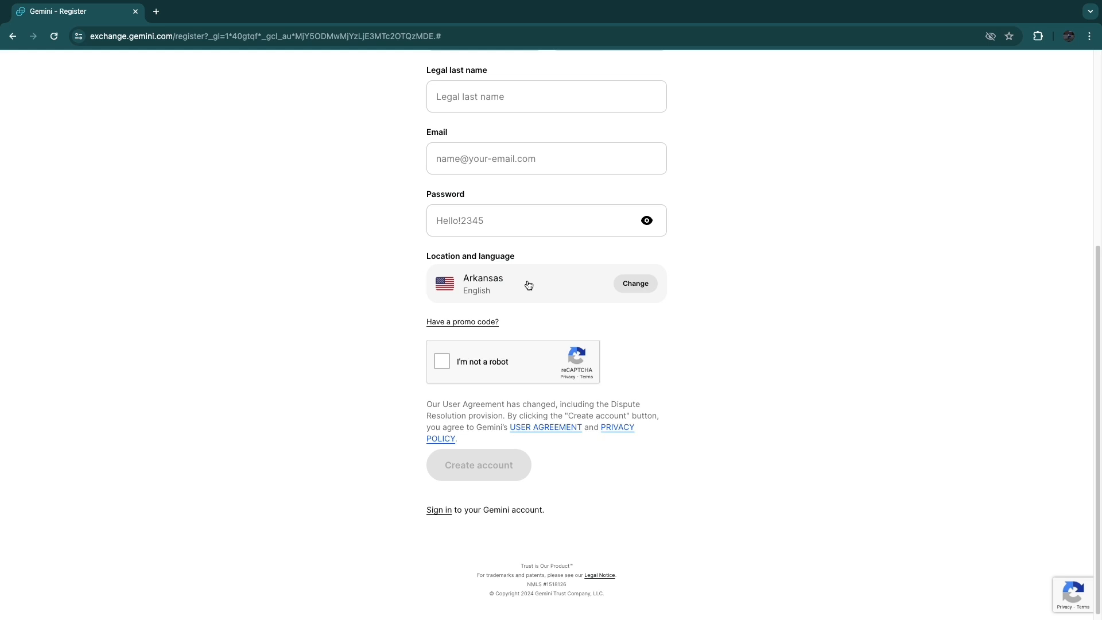
pyautogui.moveTo(640, 284)
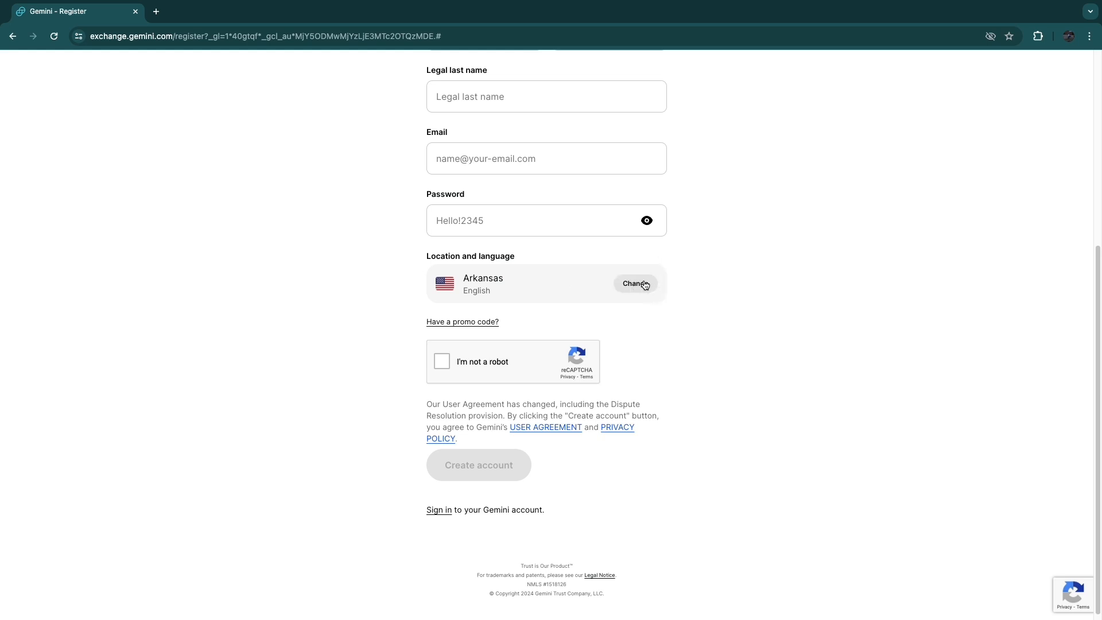
pyautogui.moveTo(451, 366)
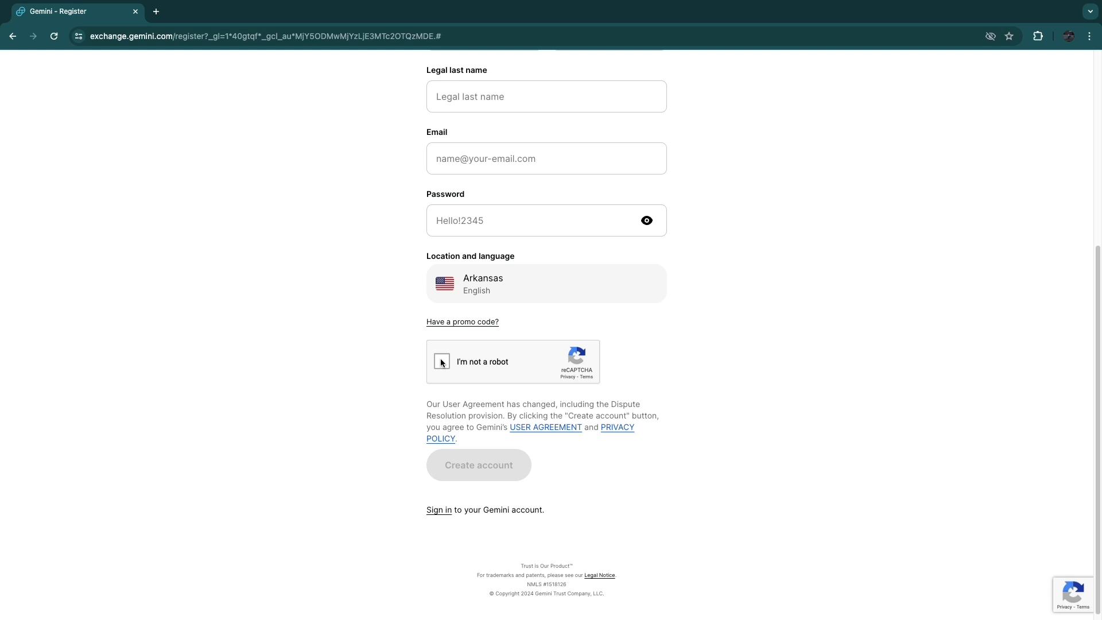
pyautogui.click(478, 464)
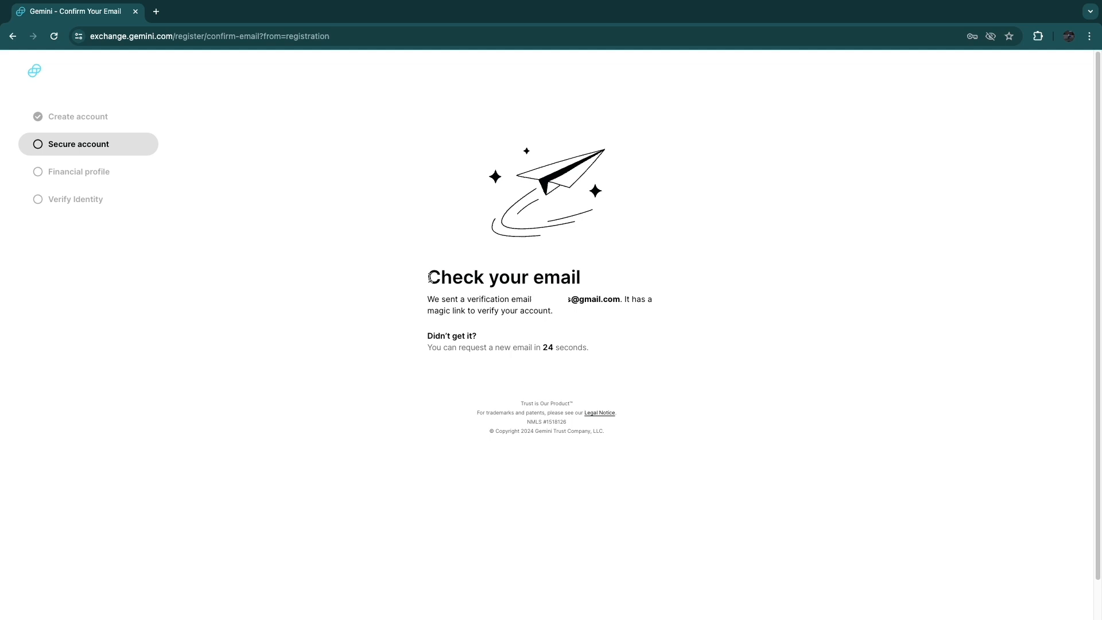
# - Open Gemini's confirmation email in the Gmail tab and follow its Confirm email link
pyautogui.tripleClick(503, 277)
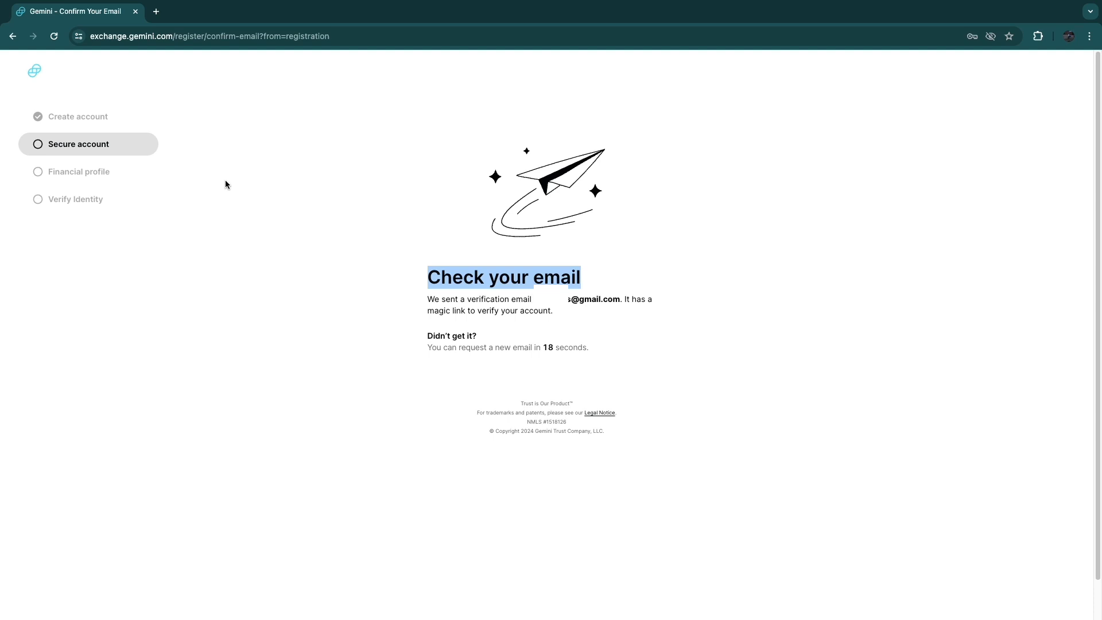
pyautogui.click(210, 11)
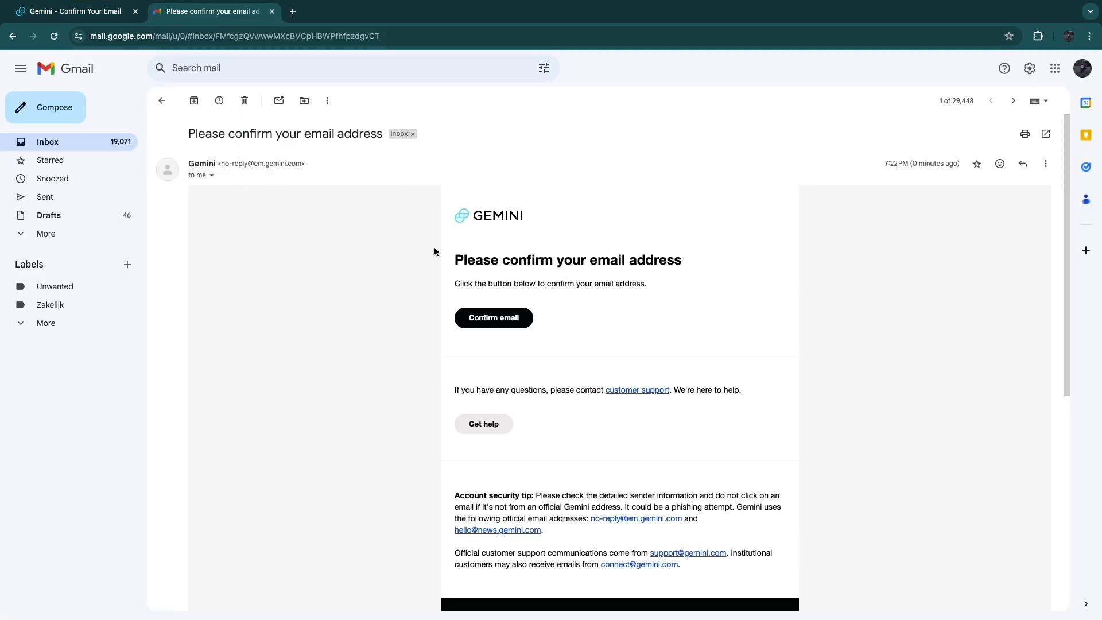
pyautogui.moveTo(494, 318)
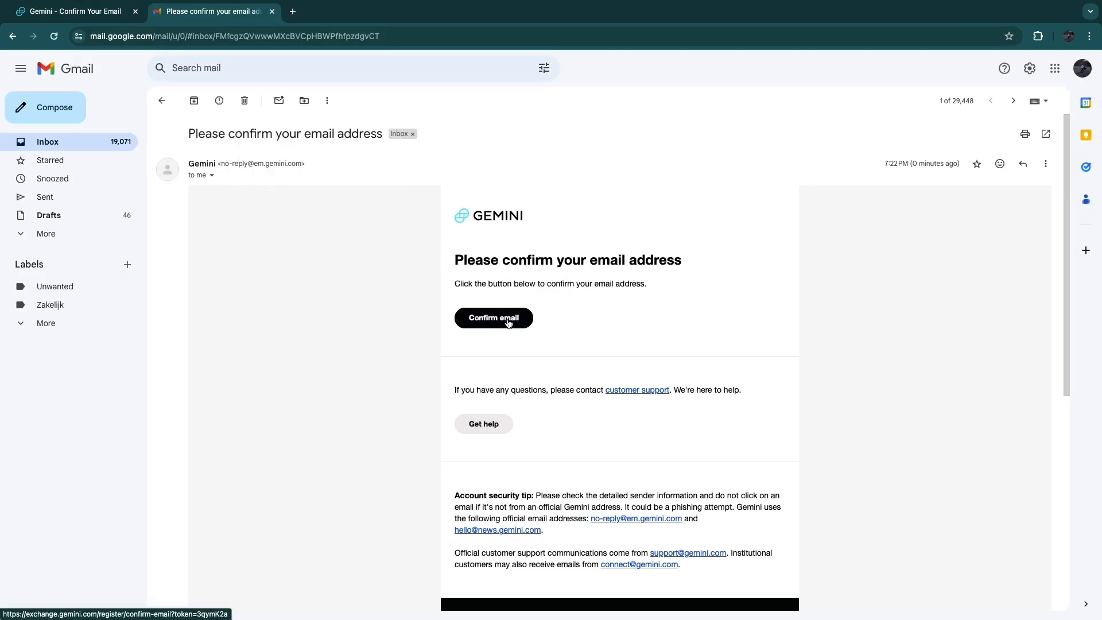
pyautogui.click(492, 317)
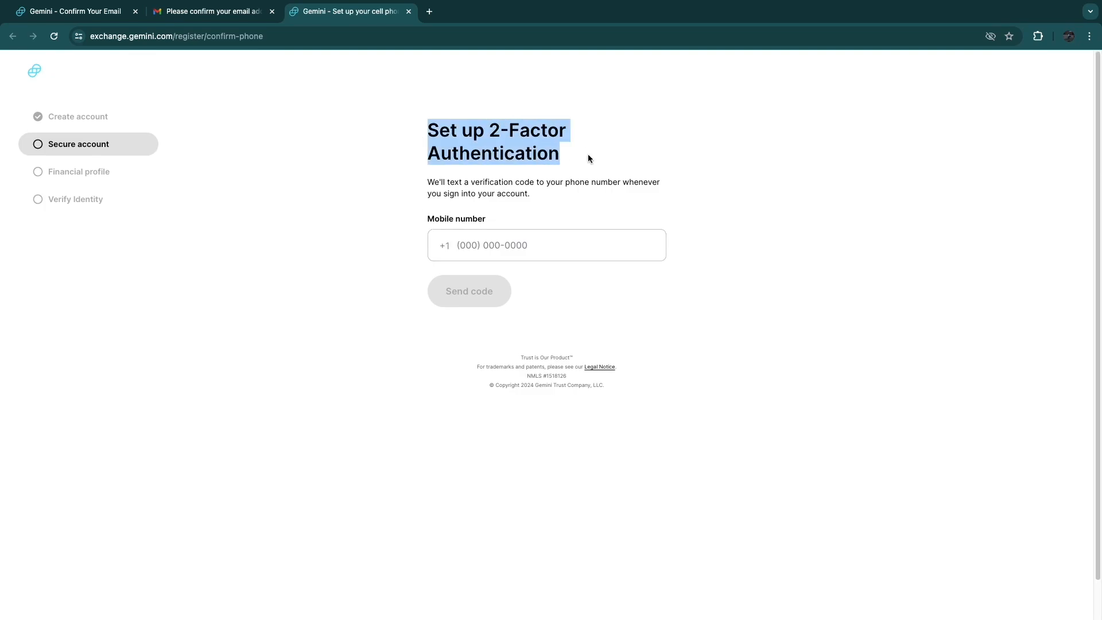
pyautogui.click(546, 245)
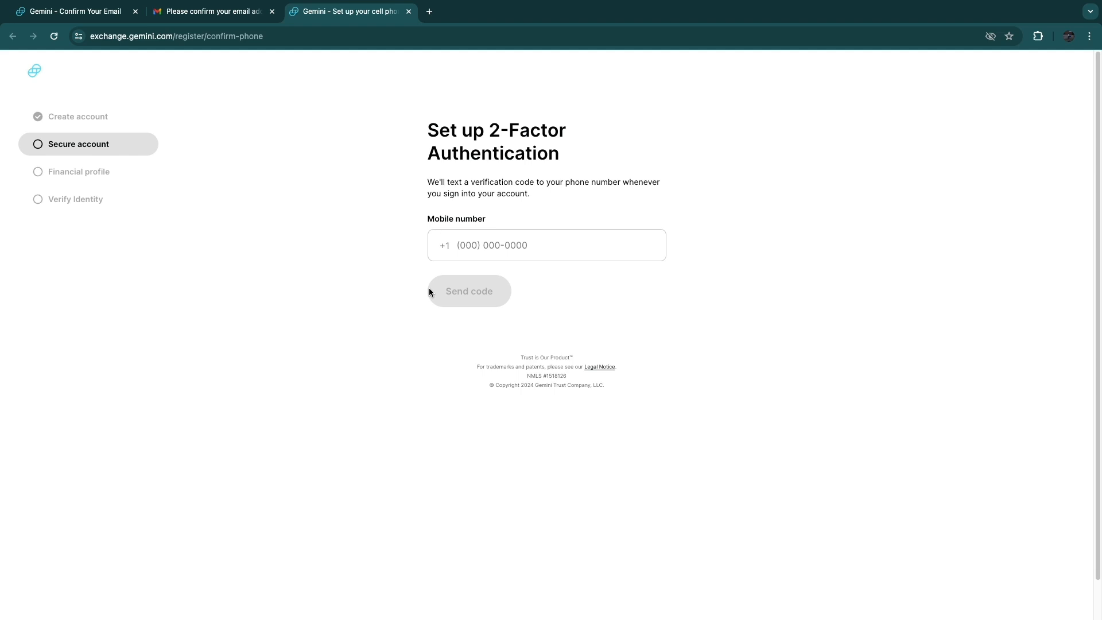
pyautogui.moveTo(37, 206)
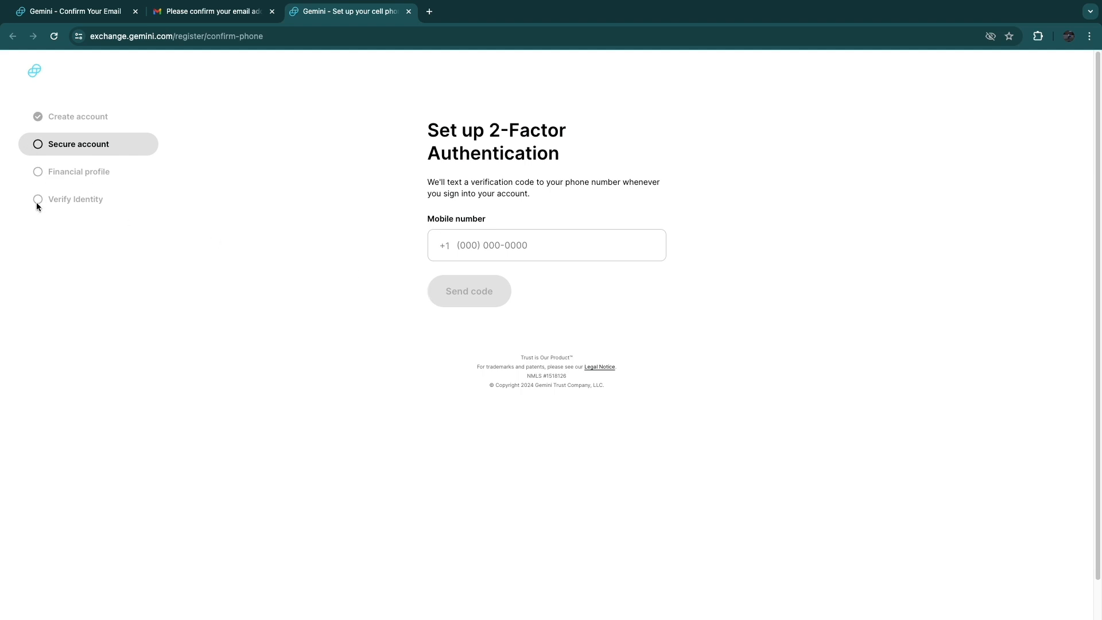
pyautogui.moveTo(54, 175)
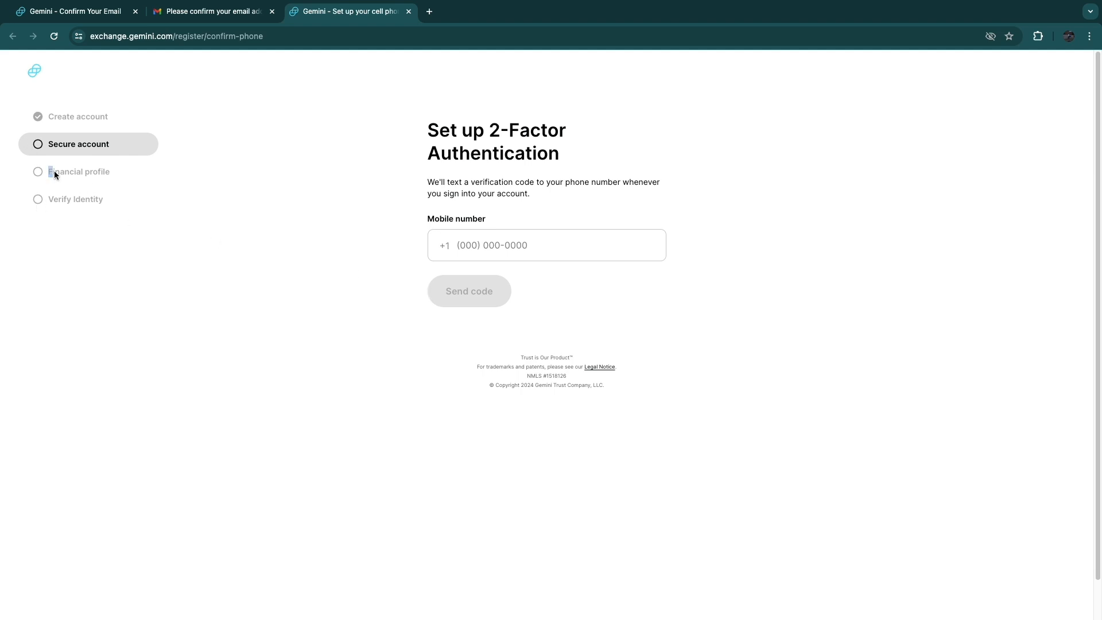
pyautogui.doubleClick(78, 172)
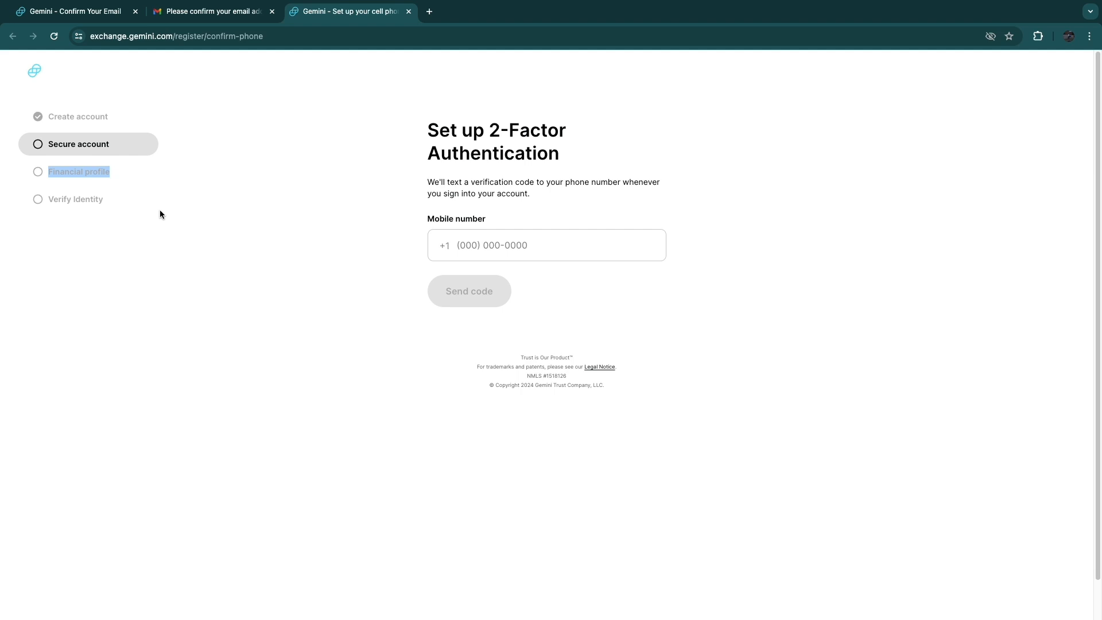
pyautogui.moveTo(50, 204)
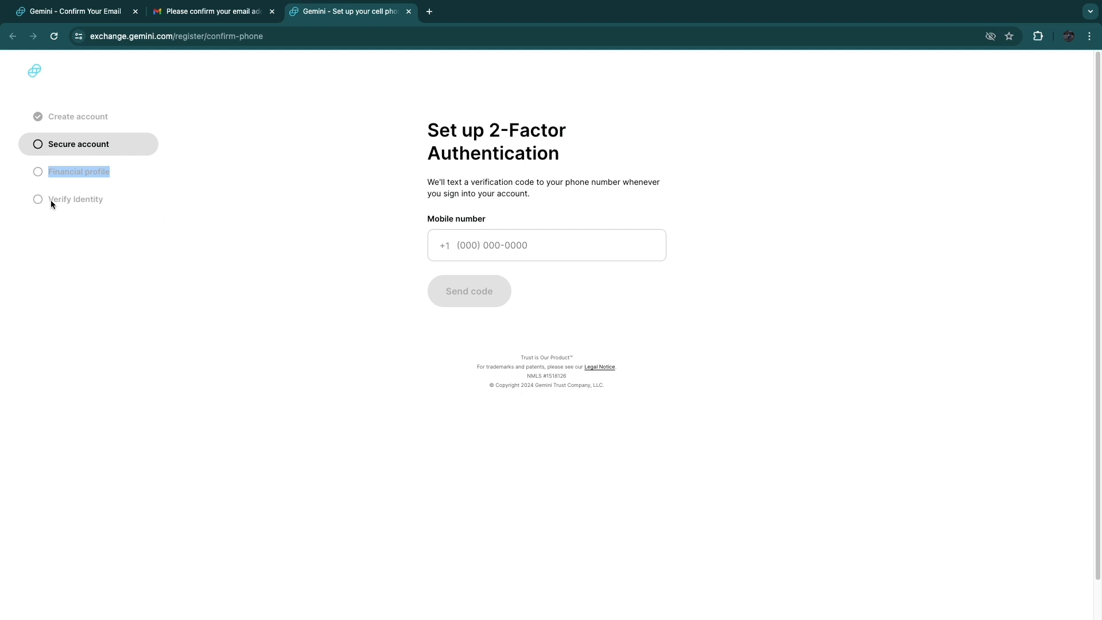